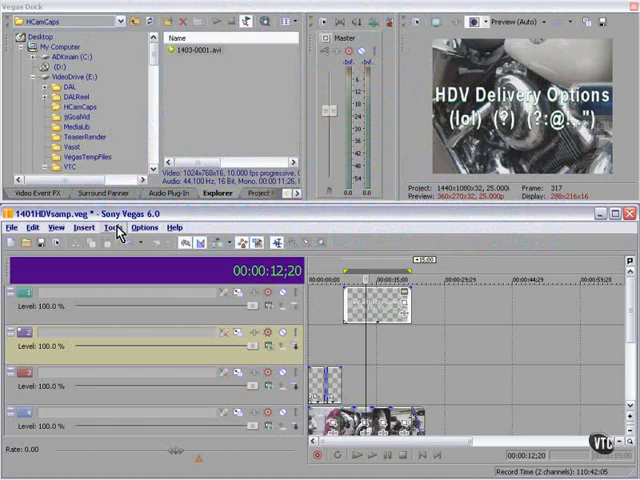
Start a print of the video to HDV tape, then abandon it
click(130, 228)
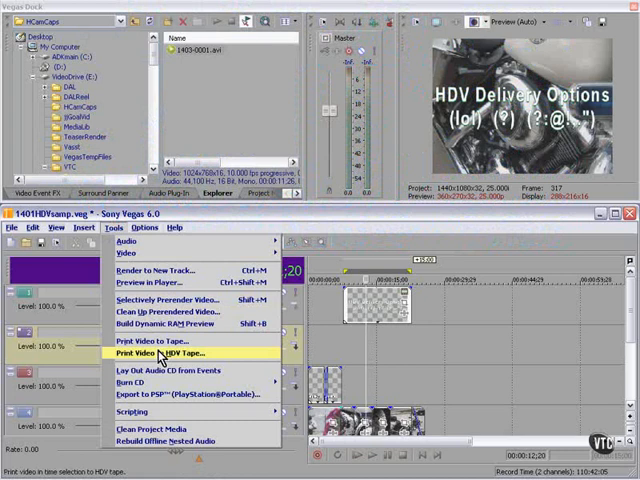
click(176, 352)
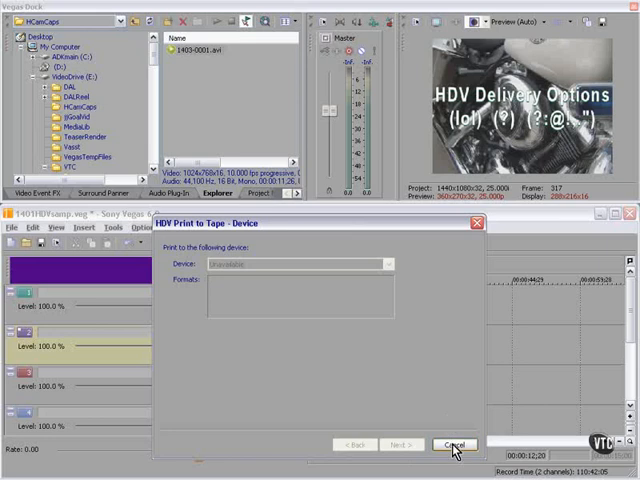
click(460, 444)
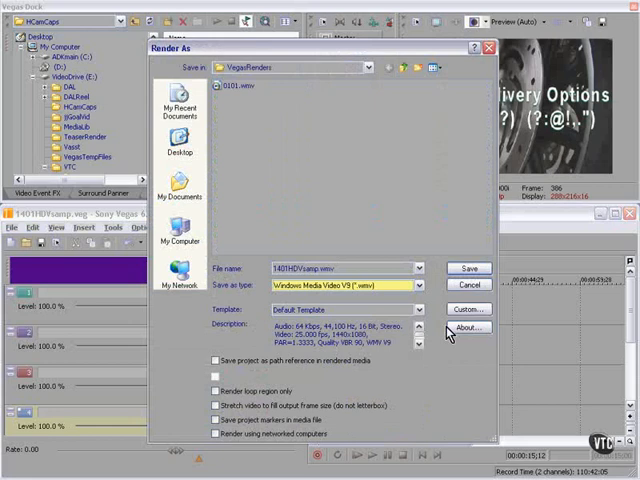
Render with the 8 Mbps HD 1080-30p Video template, save, and dismiss the finished report
click(420, 308)
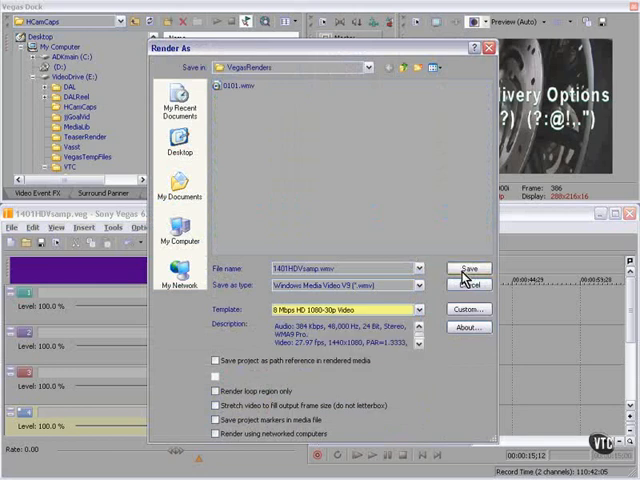
click(468, 268)
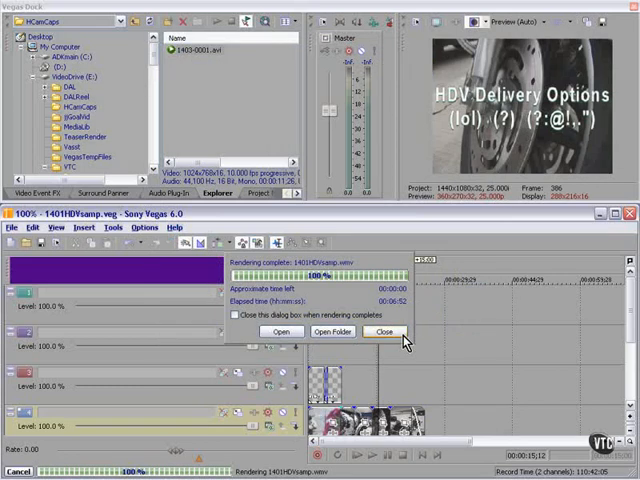
click(384, 332)
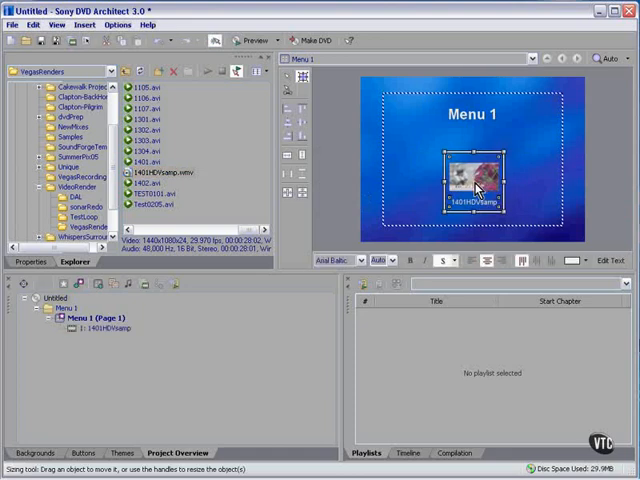
Bring up the HD sample clip's own page from the Project Overview under Menu 1
double_click(476, 188)
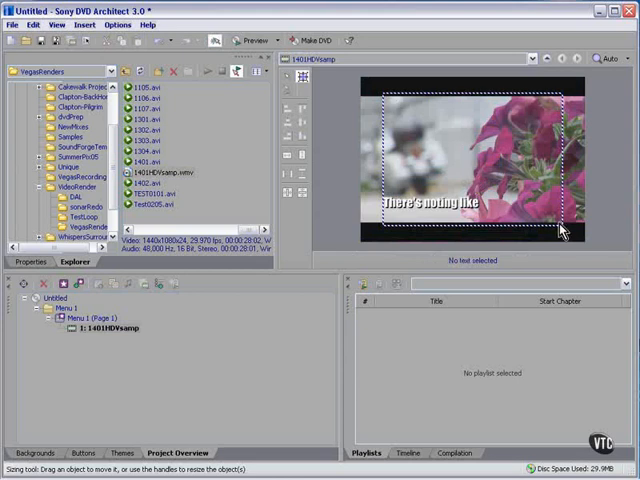
mouse_move(490, 166)
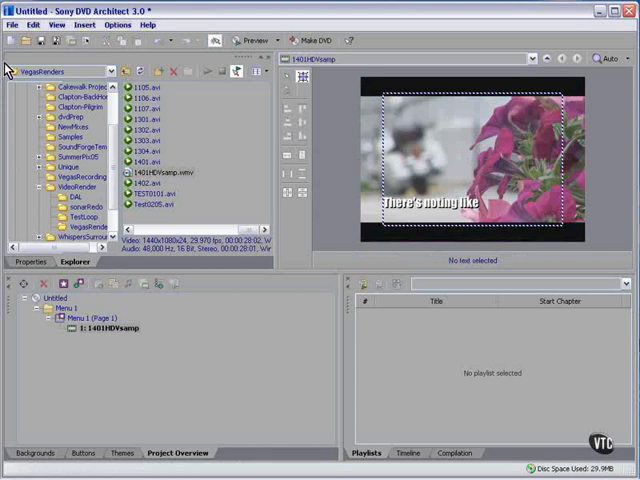
Pick a disc Video format option in the project's Disc Properties
click(10, 24)
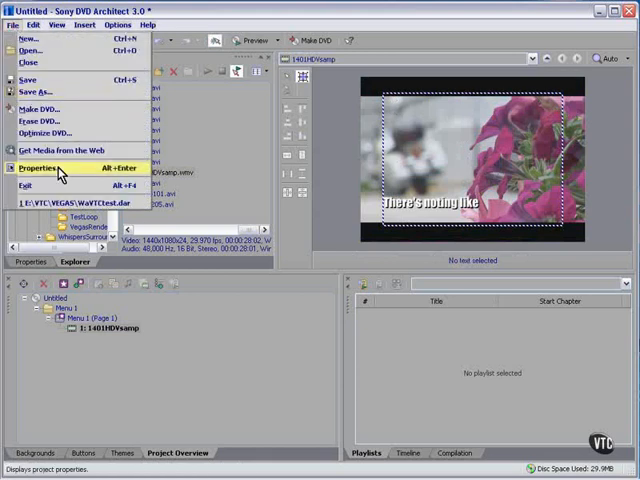
click(40, 168)
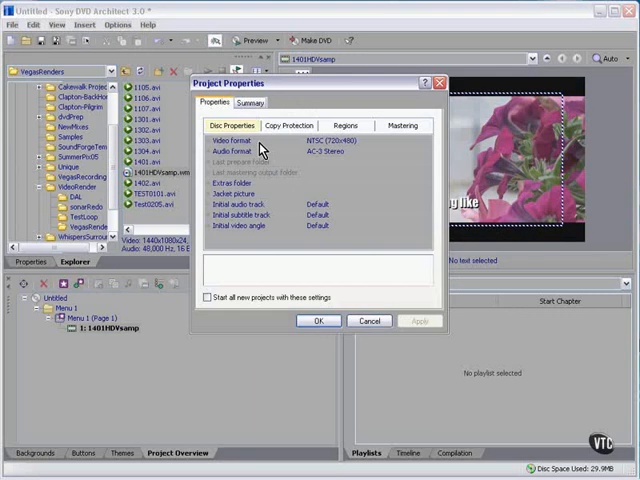
click(422, 136)
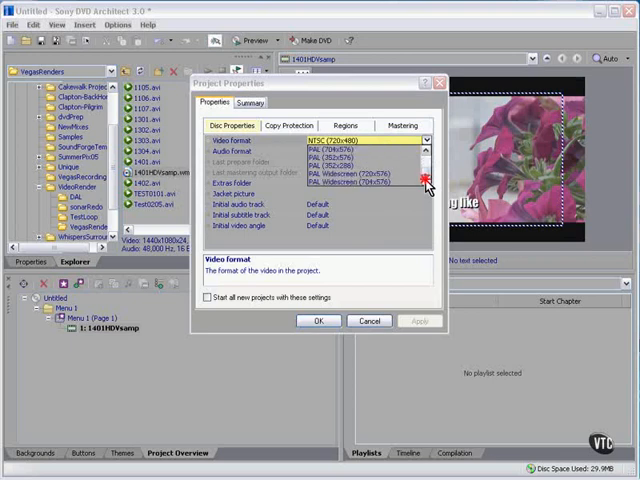
click(318, 140)
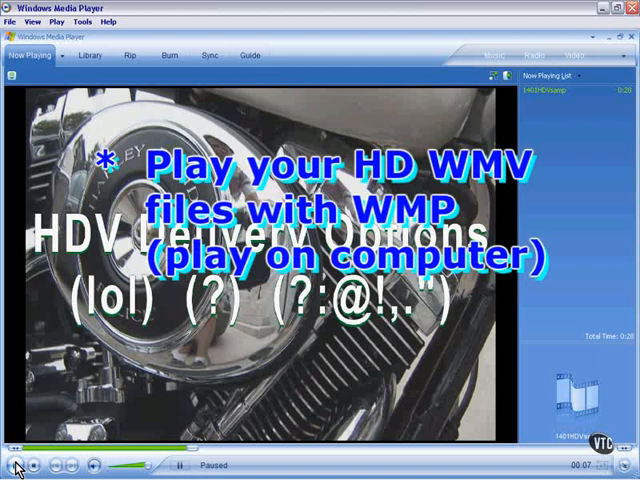
Play the loaded HD WMV file from its paused opening title
click(20, 464)
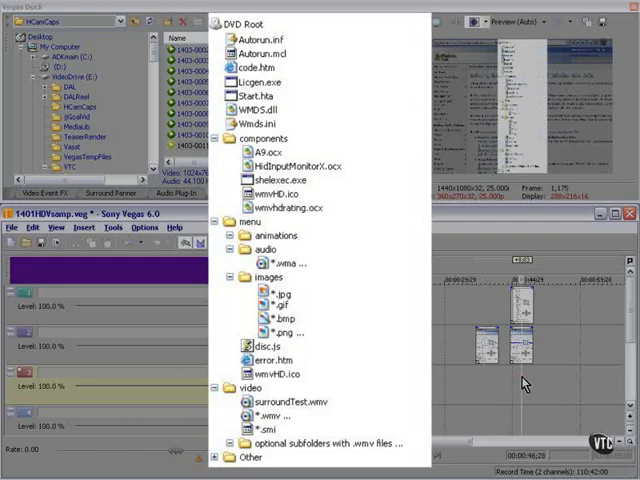
mouse_move(520, 384)
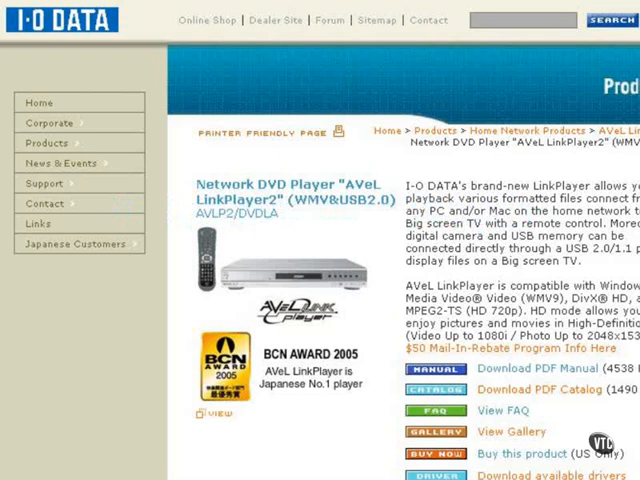
Scroll the AVeL LinkPlayer2 page down to its High Definition 1080i/720p section
scroll(down, 3)
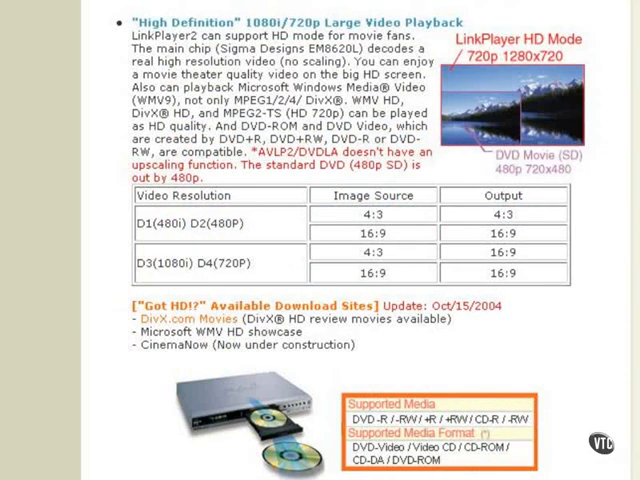